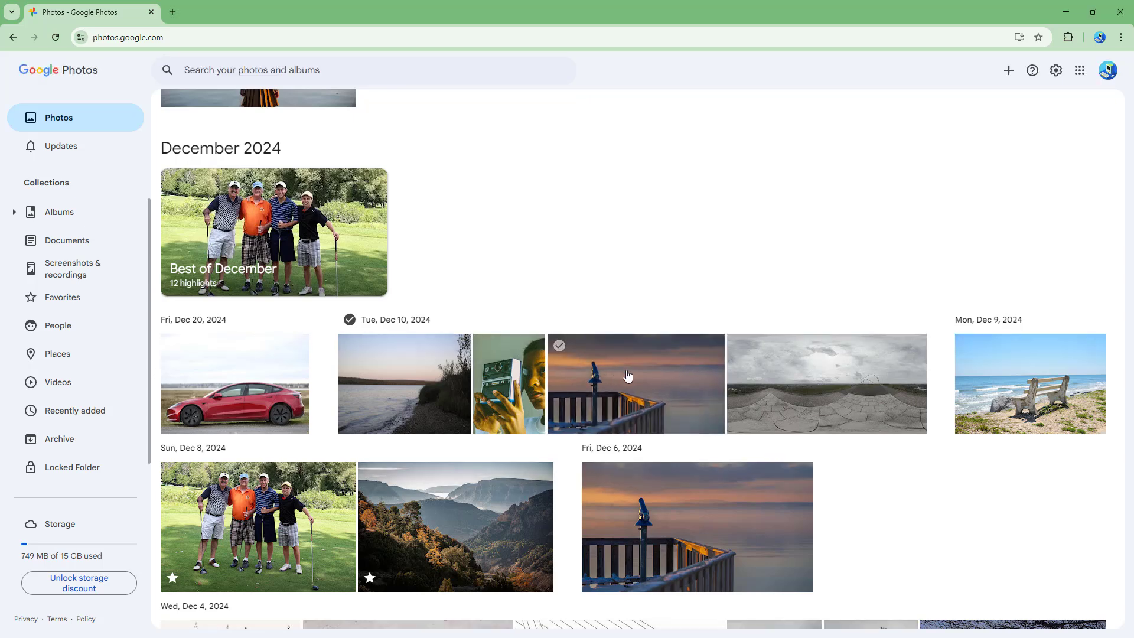
Favorite the Dec 10 telescope-at-dusk photo from the viewer toolbar.
left_click(636, 383)
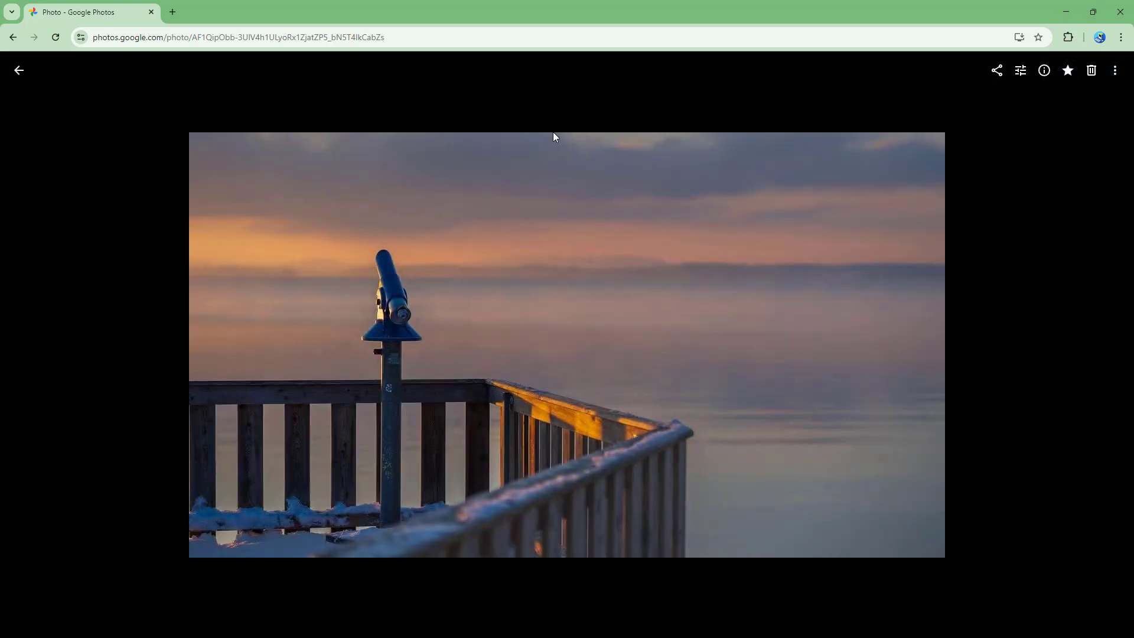
left_click(19, 70)
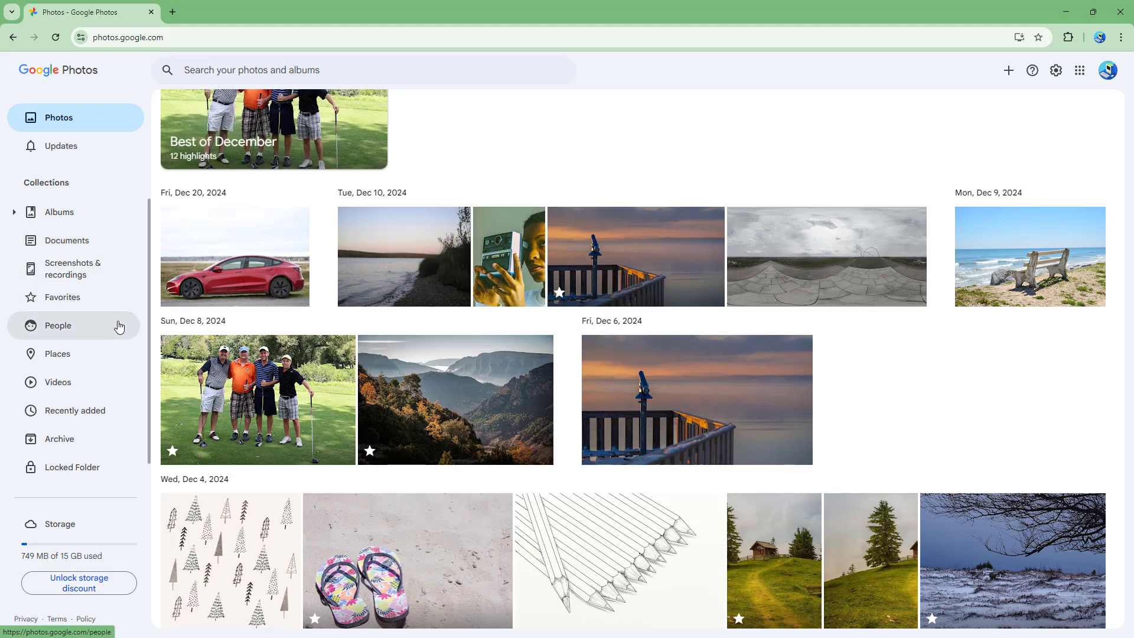
Unstar the Dec 8 misty mountain valley photo from within Favorites.
left_click(61, 297)
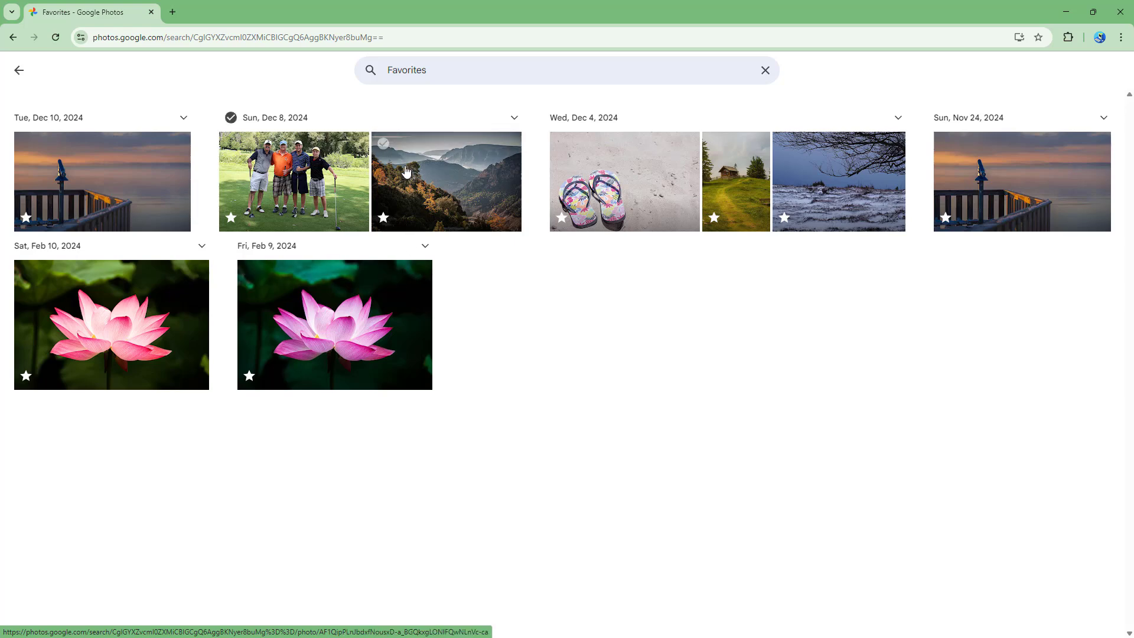
left_click(445, 181)
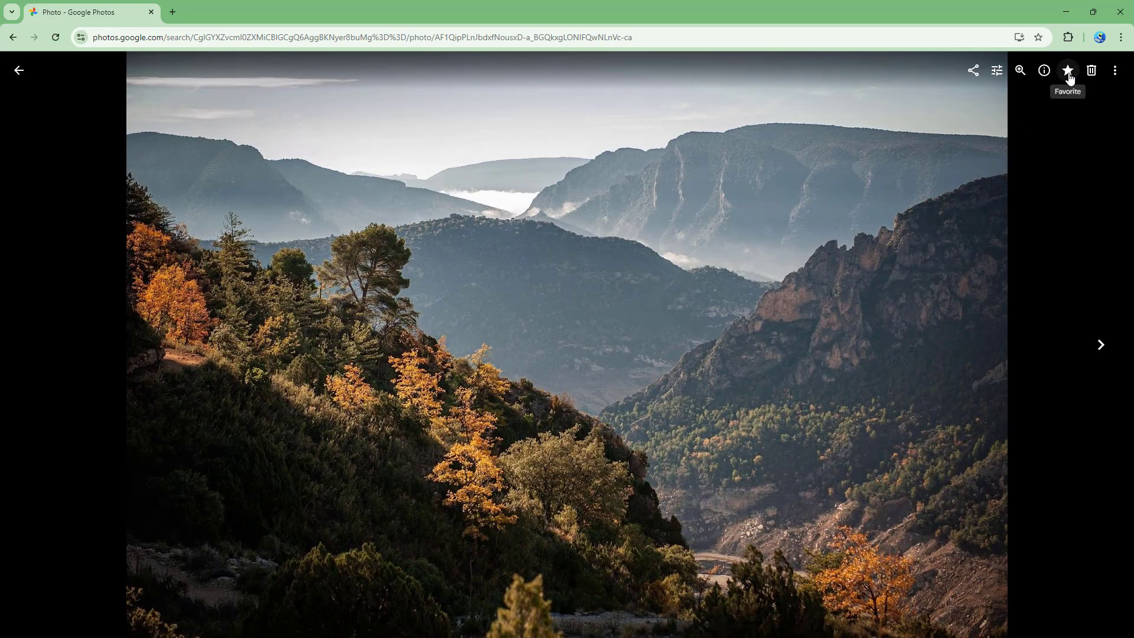
left_click(1101, 343)
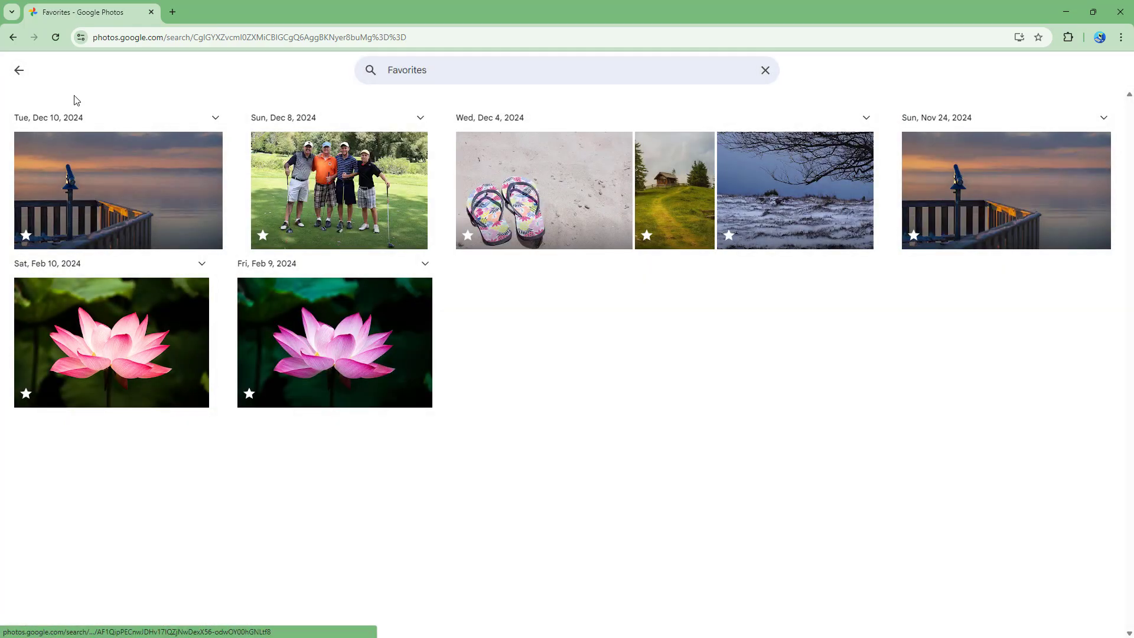
Unstar the telescope-at-dusk photo from the main library viewer and return to the library.
left_click(19, 69)
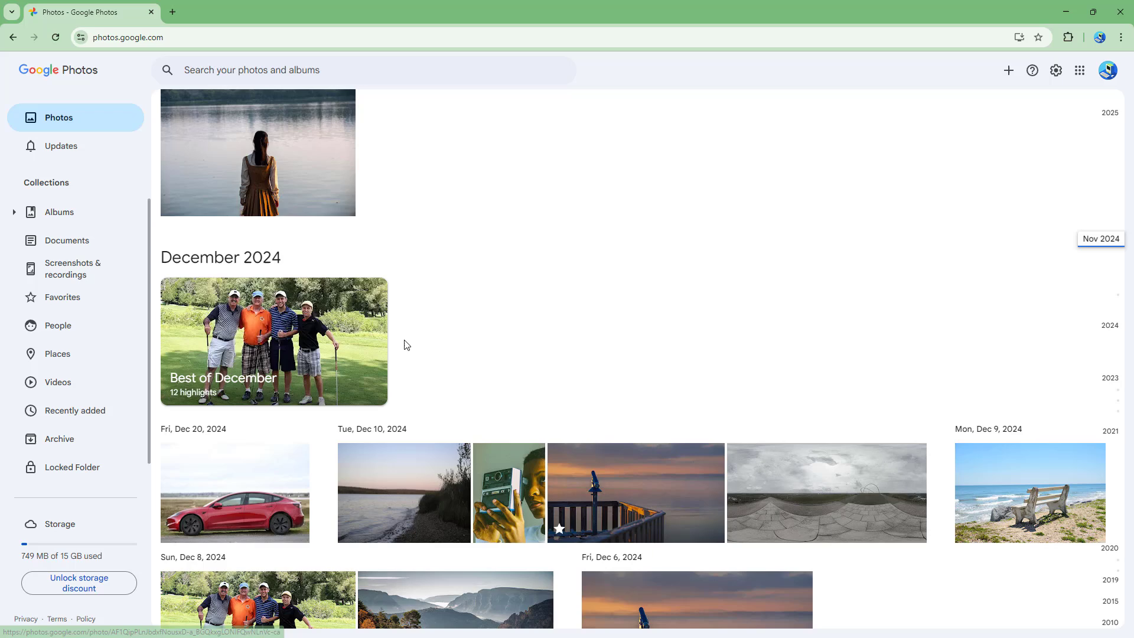
left_click(636, 492)
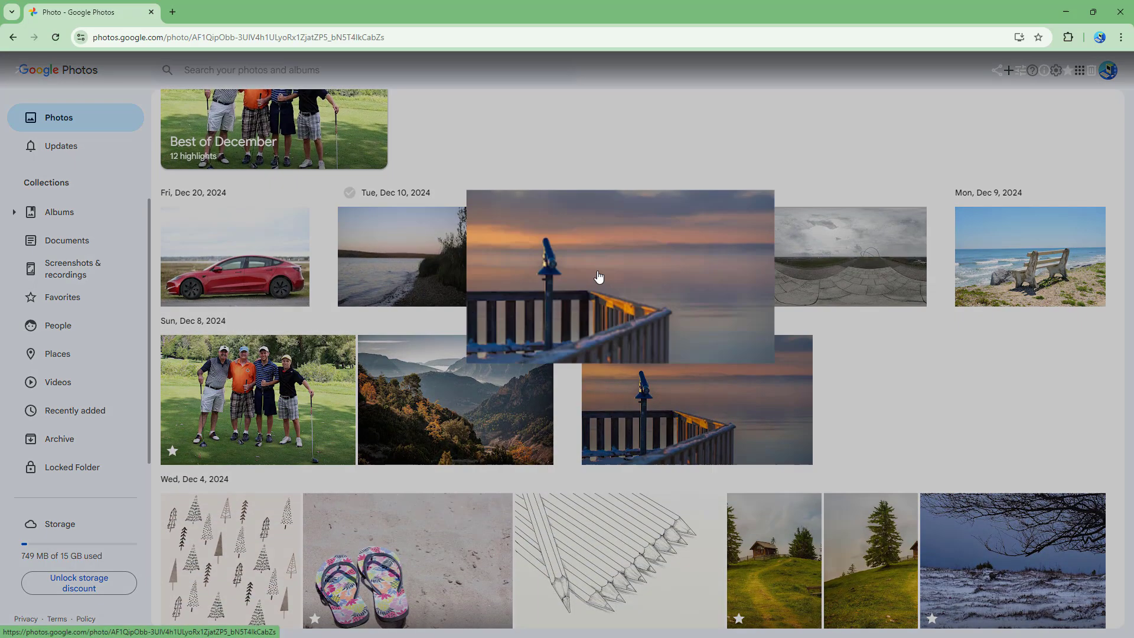
left_click(620, 275)
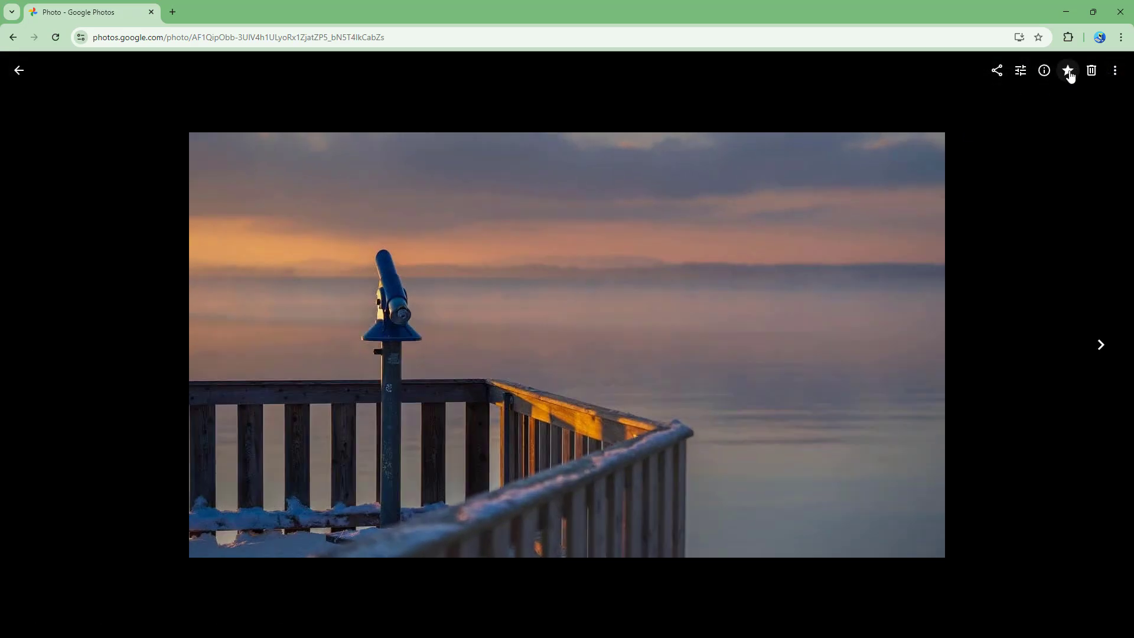
left_click(19, 70)
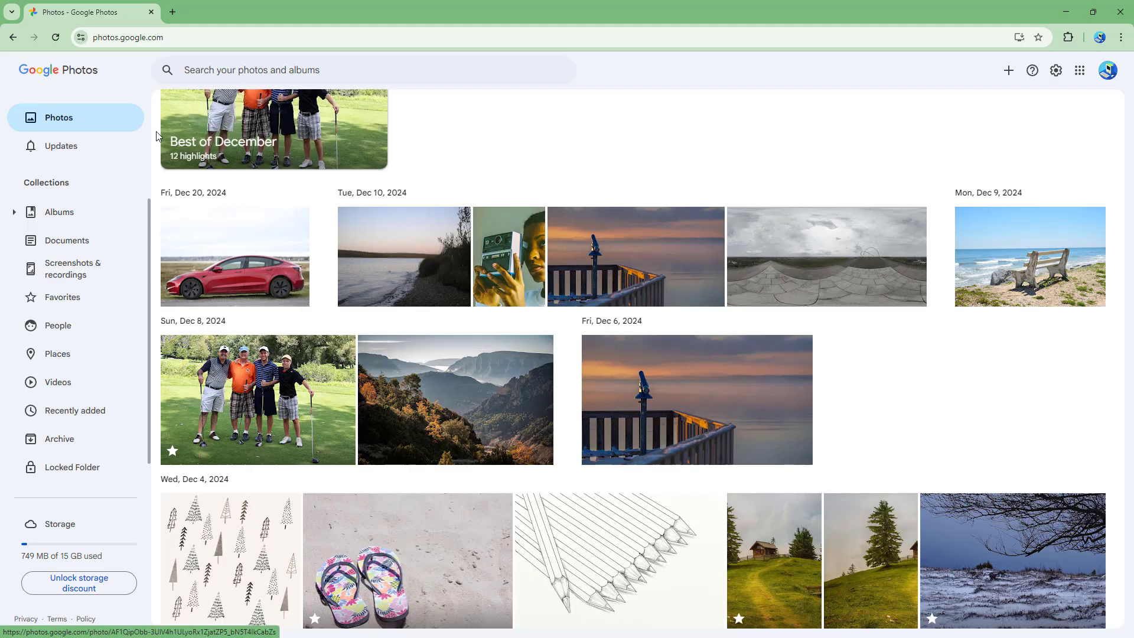
Bulk-remove the three Dec 4 photos (flip-flops, cabin, snowy shore) from Favorites, then undo it.
left_click(61, 296)
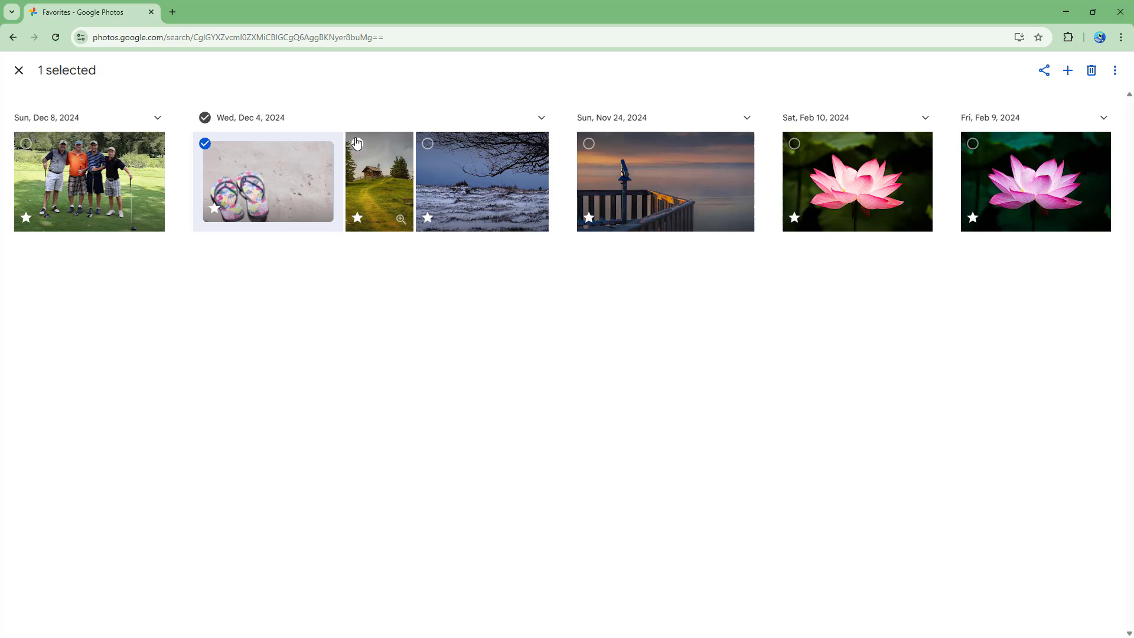
left_click(1115, 70)
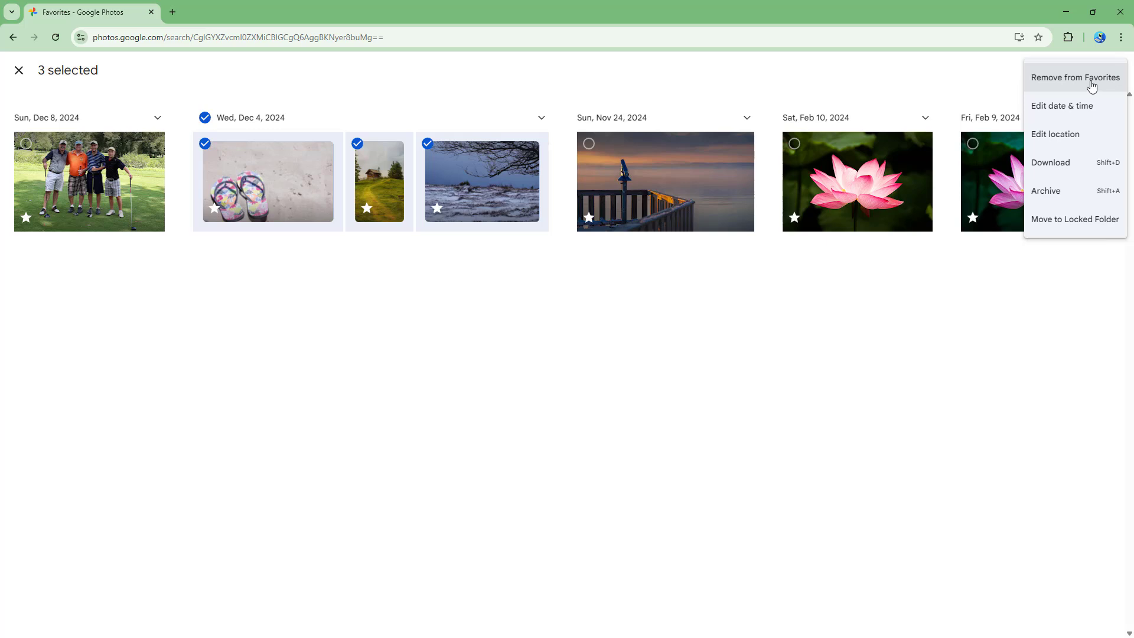
left_click(1075, 78)
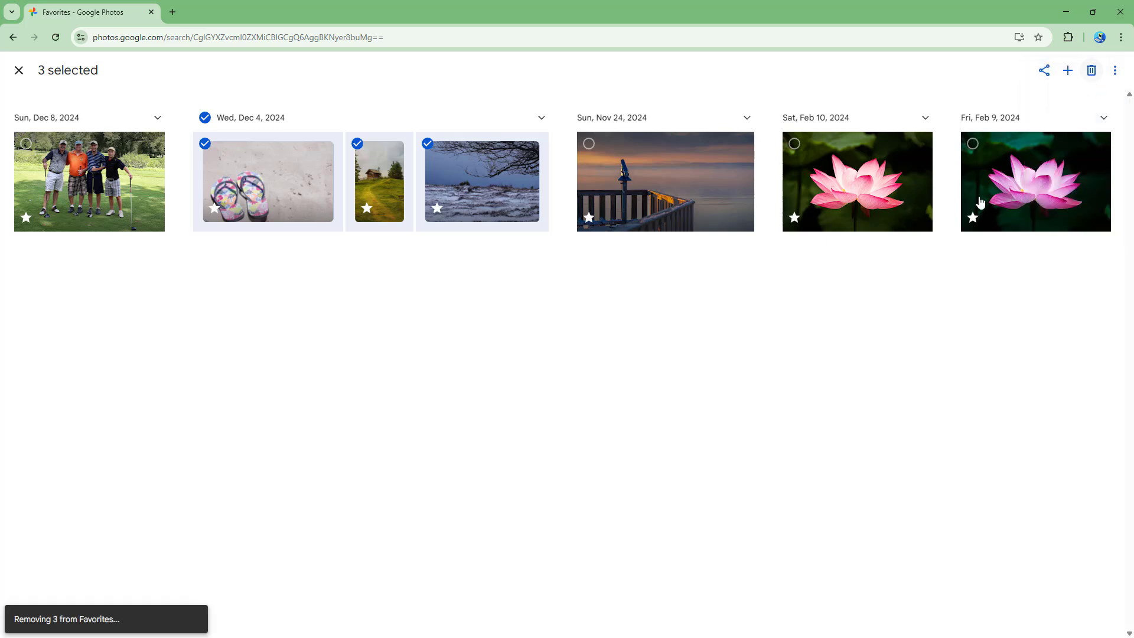
left_click(1092, 70)
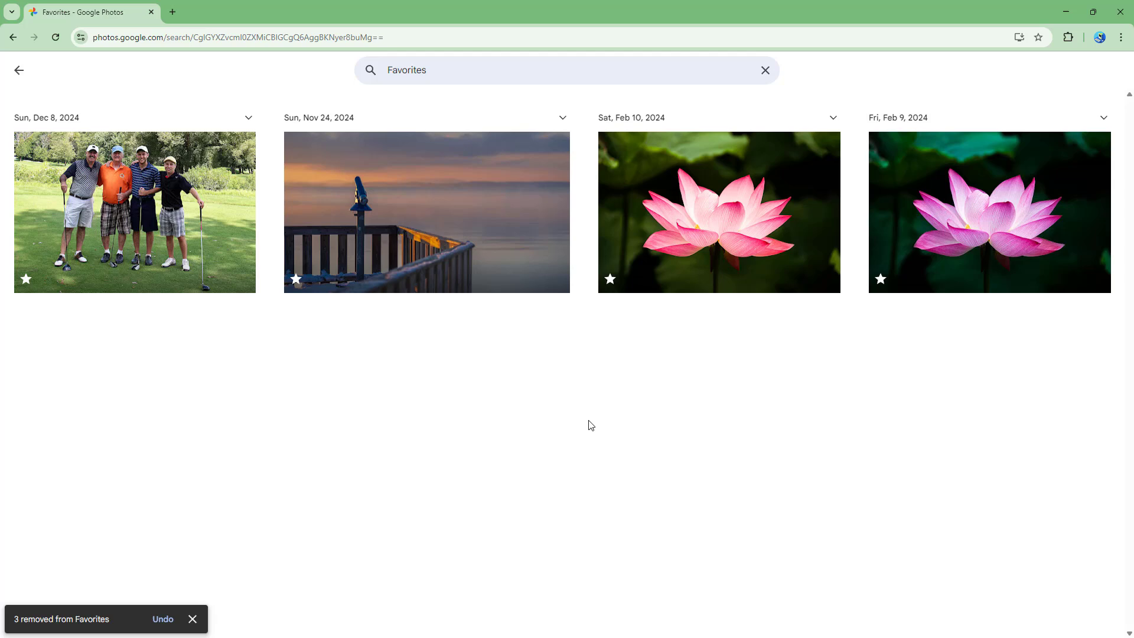
left_click(163, 619)
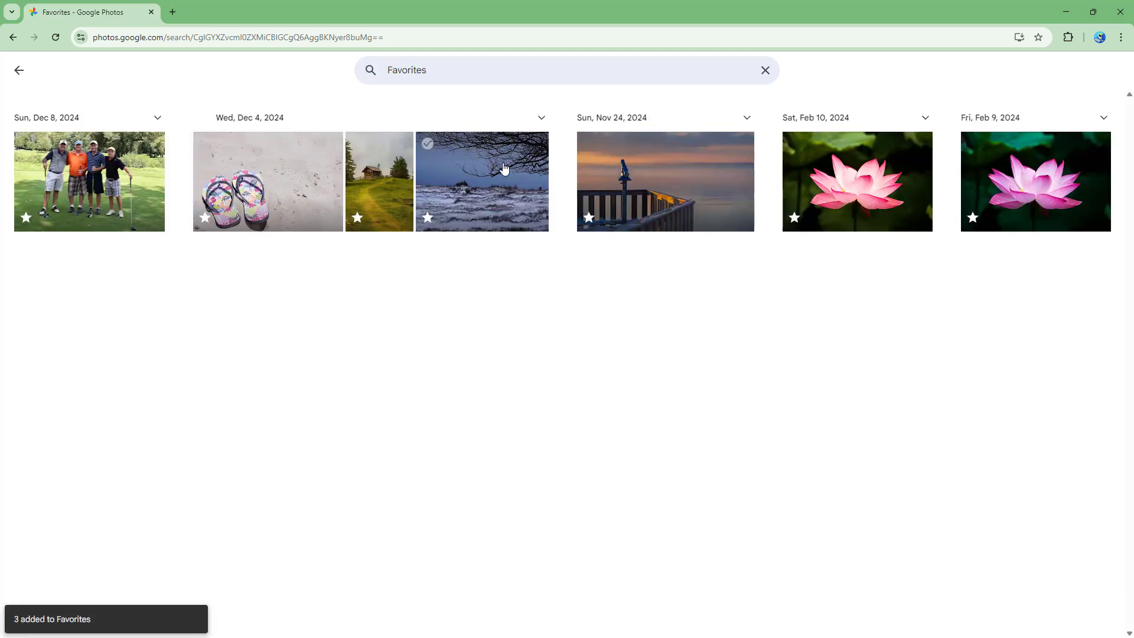
Bulk-remove the cabin, snowy shore and Nov 24 telescope photos from Favorites, leaving four.
left_click(427, 144)
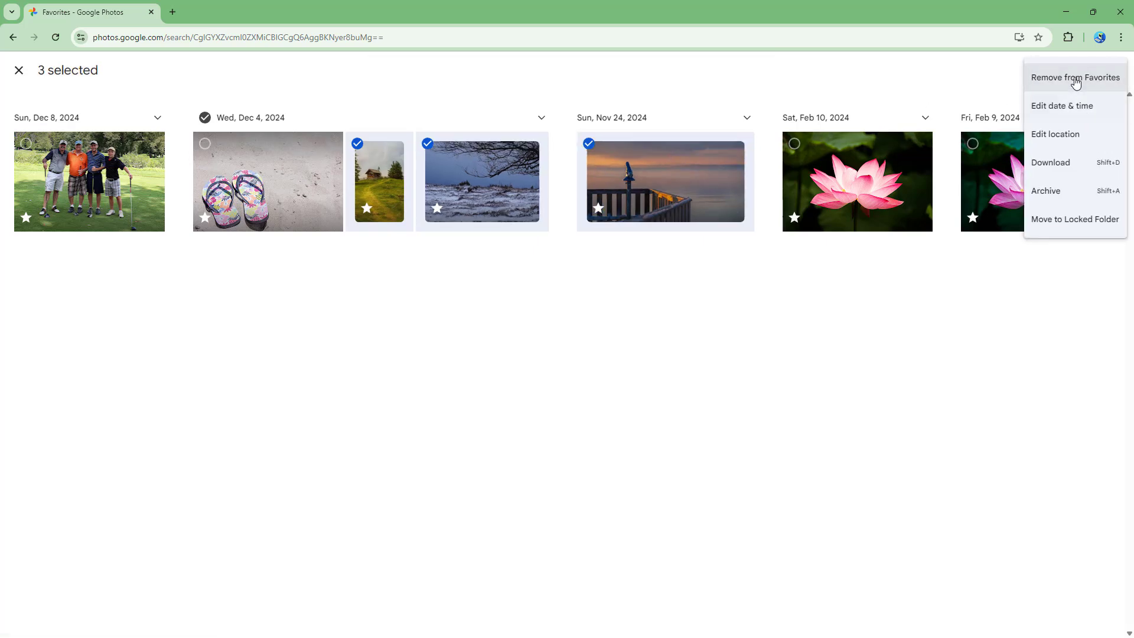
left_click(1075, 78)
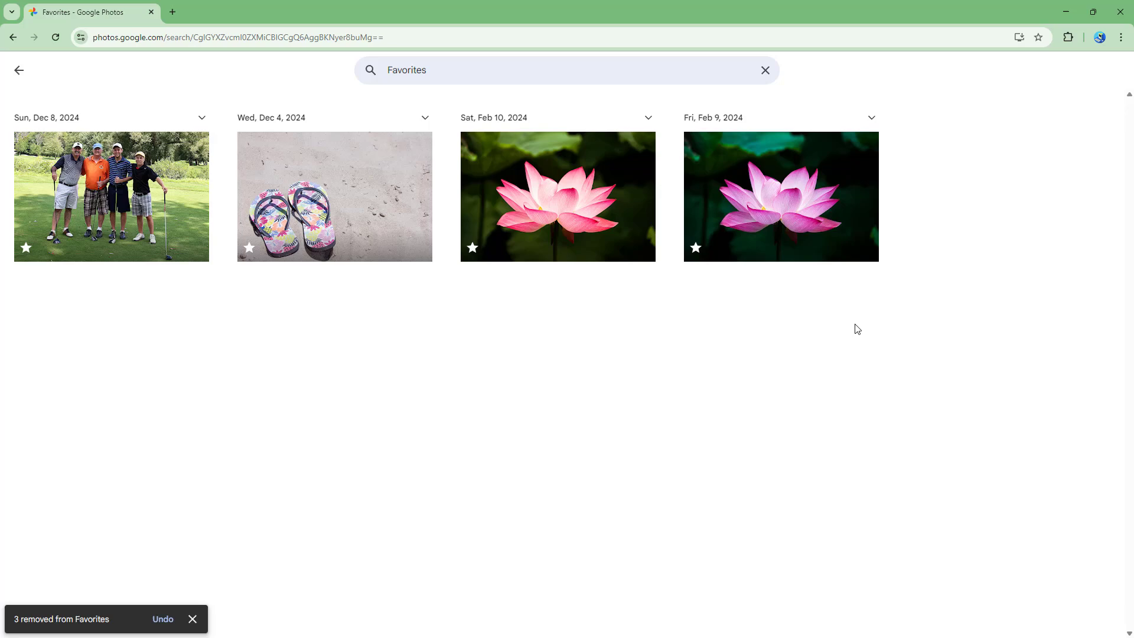
left_click(19, 70)
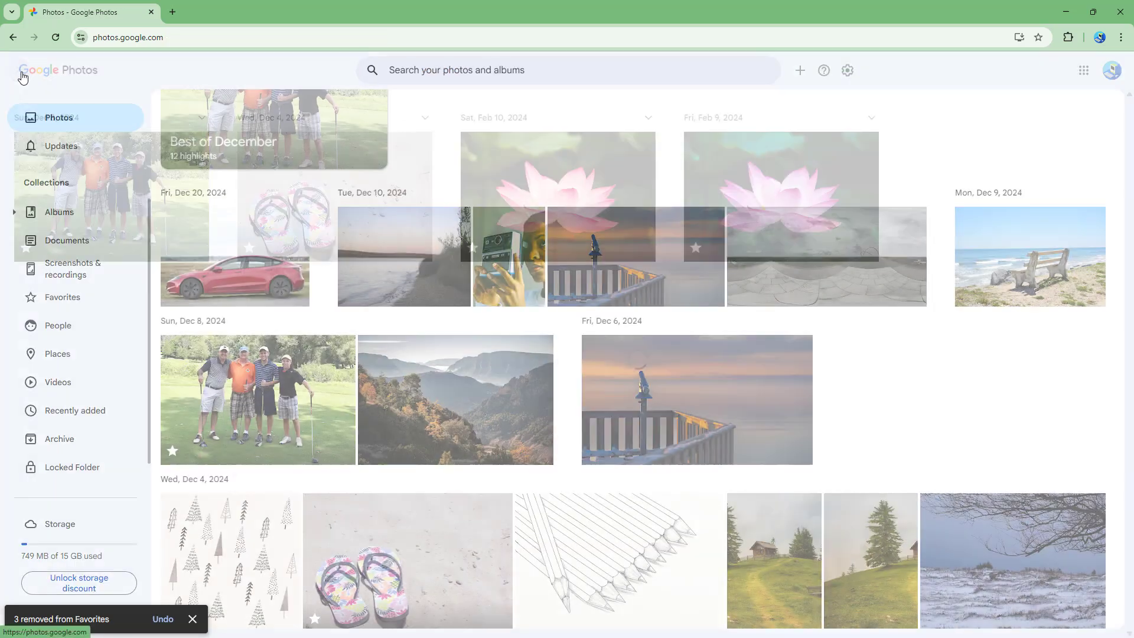
Bulk-add the Nov 24 telescope and Feb 8 hillside cabin photos to Favorites via the More menu.
scroll("down", 3)
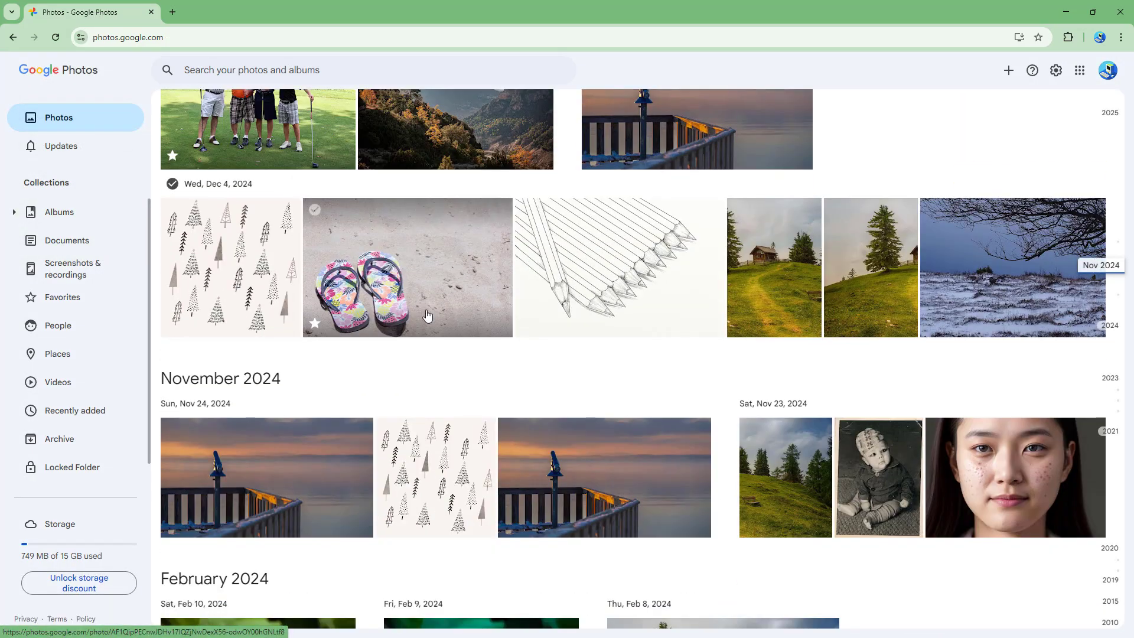
scroll("down", 3)
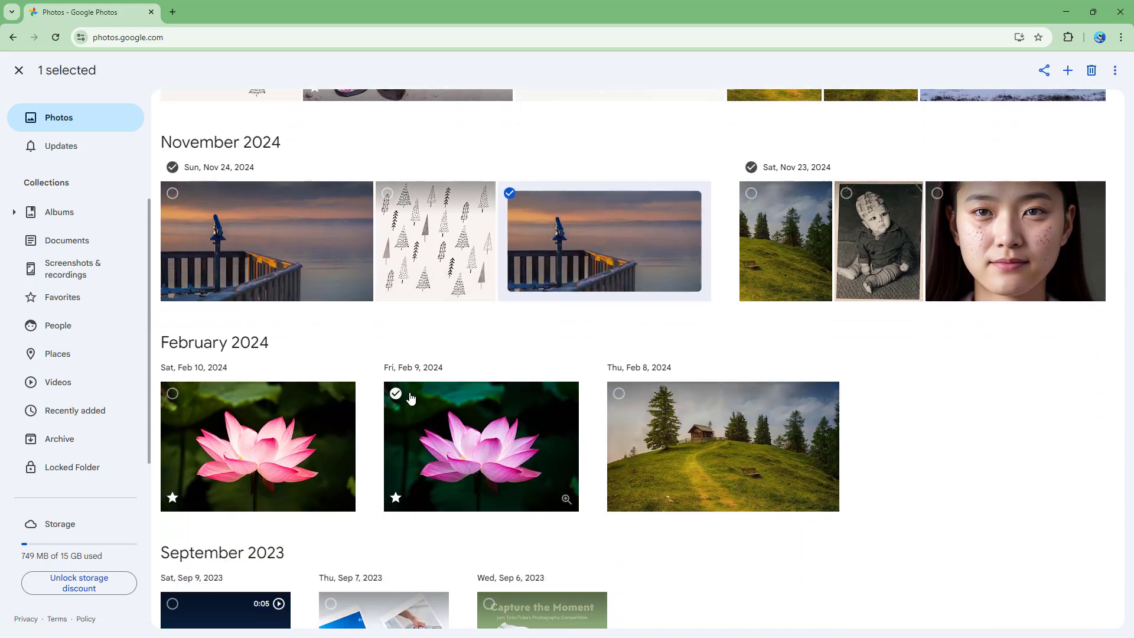
left_click(618, 393)
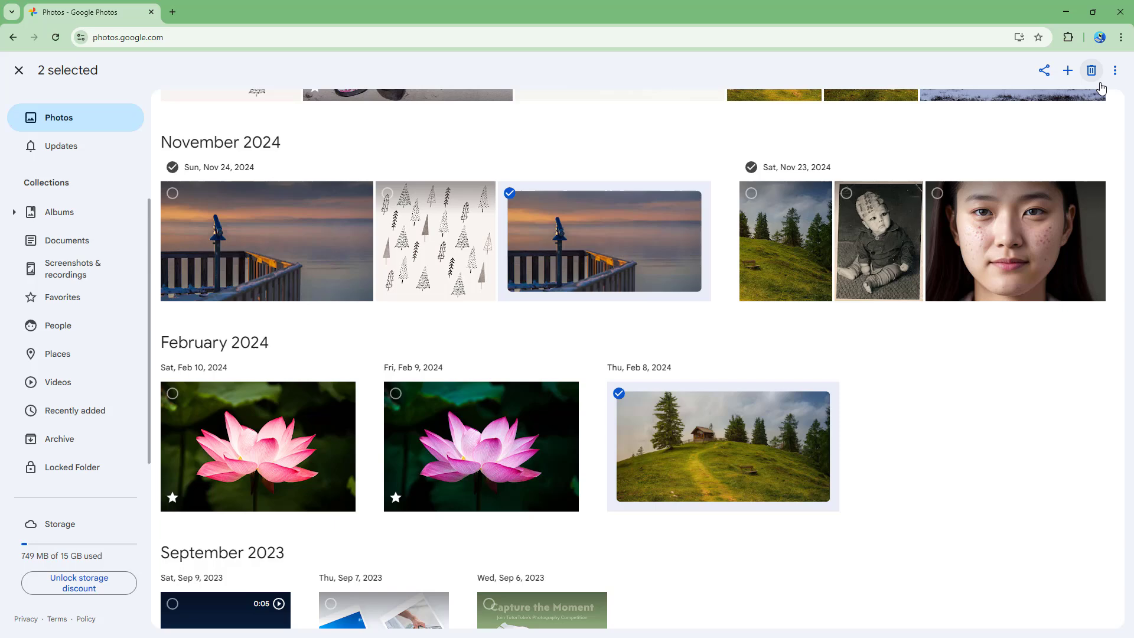
left_click(1114, 70)
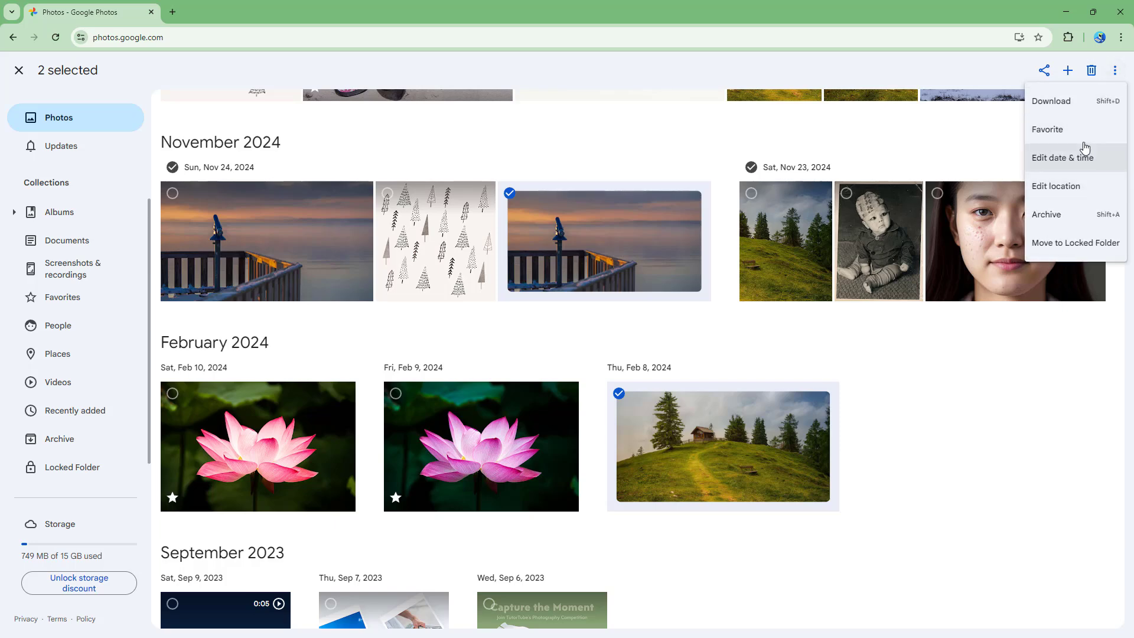
left_click(1047, 130)
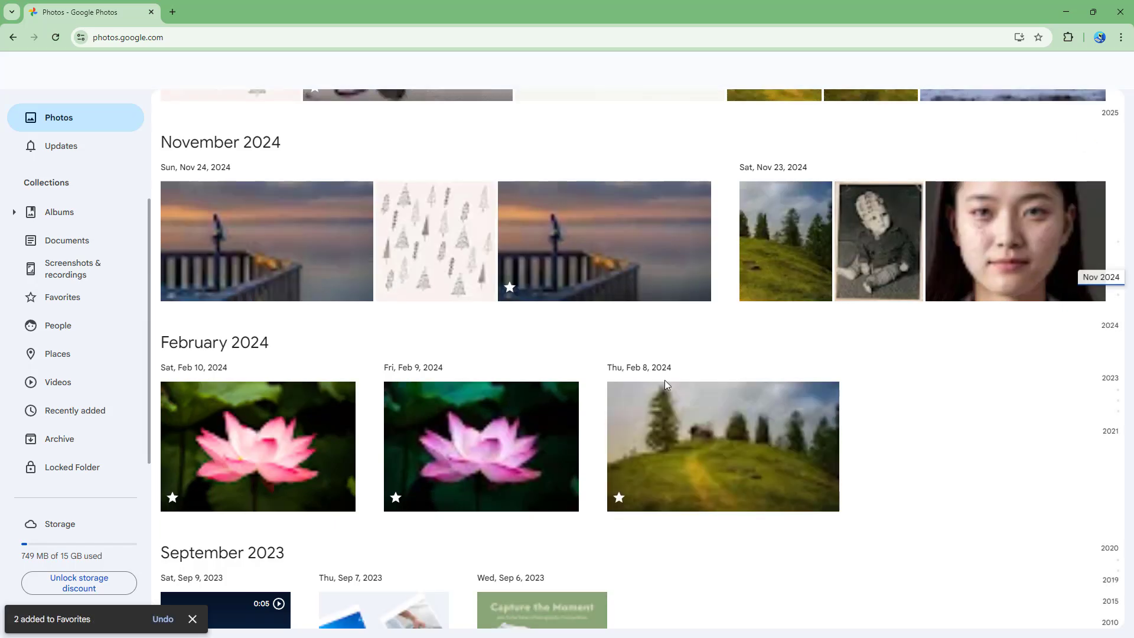